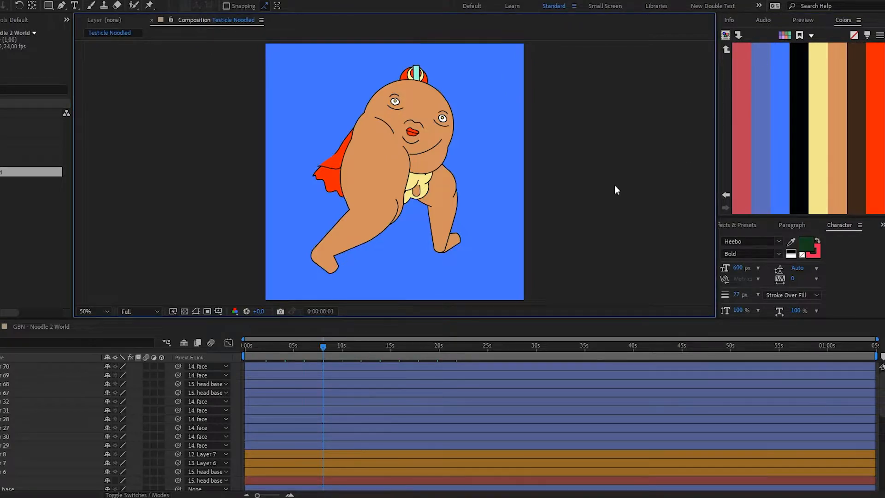
mouse_move(704, 120)
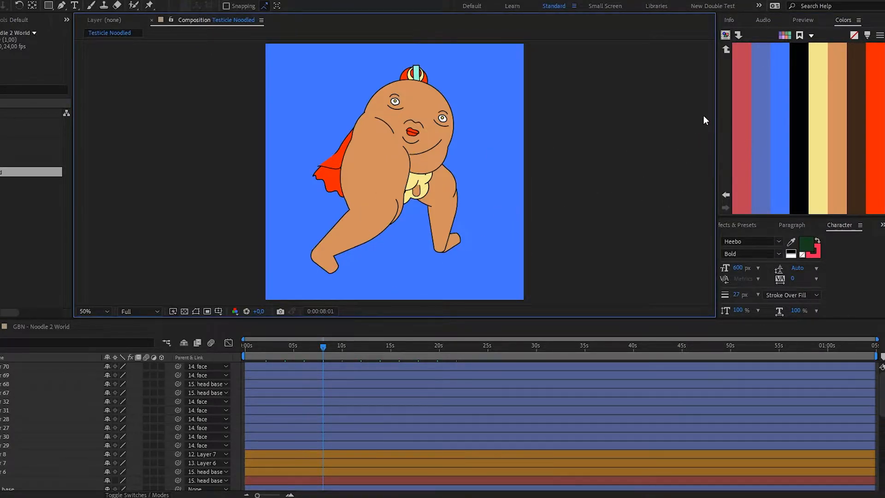
mouse_move(685, 180)
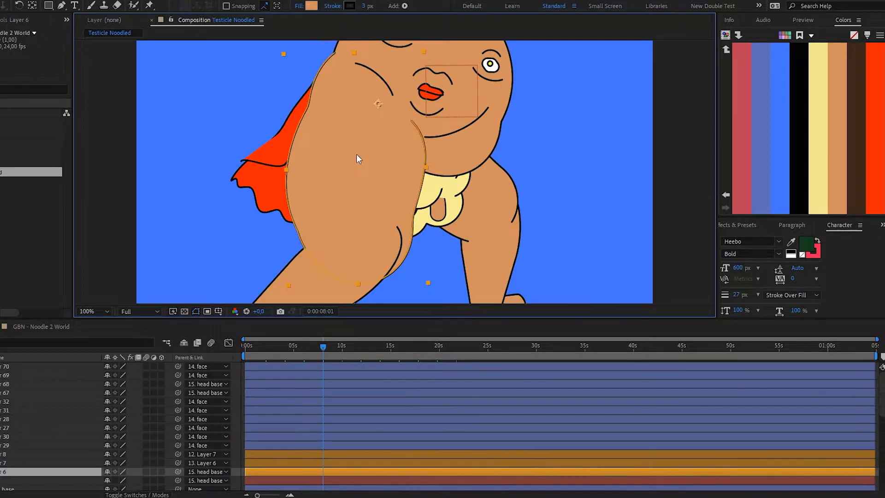
Select the leg shape layer (Layer 6) so the palette shows its tan fill and black stroke.
left_click(89, 311)
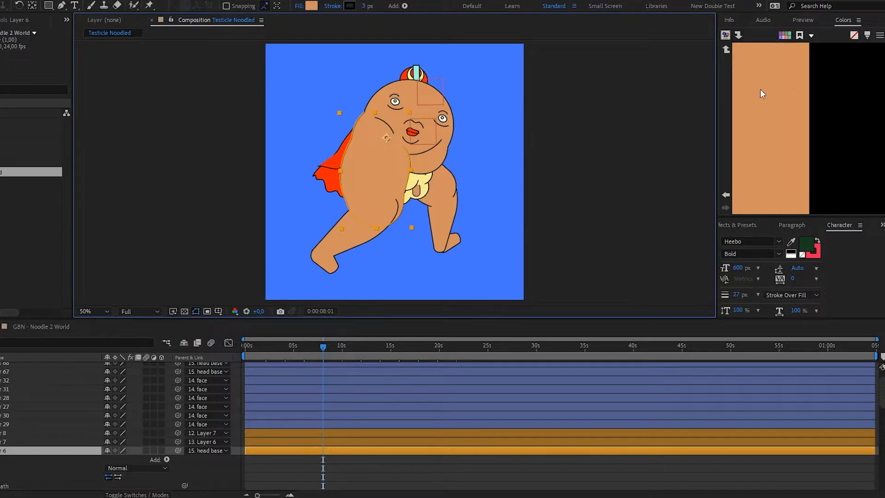
mouse_move(424, 194)
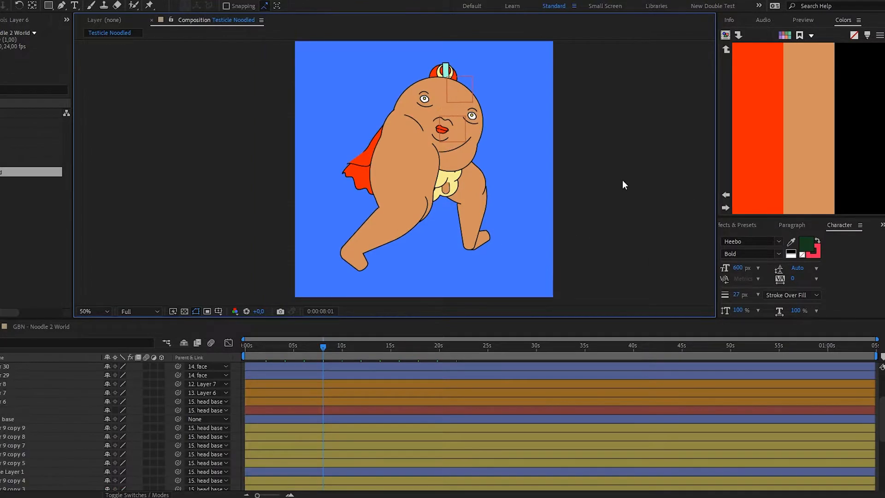
Select the cape and body shape layers to sample red-orange, tan and black into the palette.
left_click(74, 6)
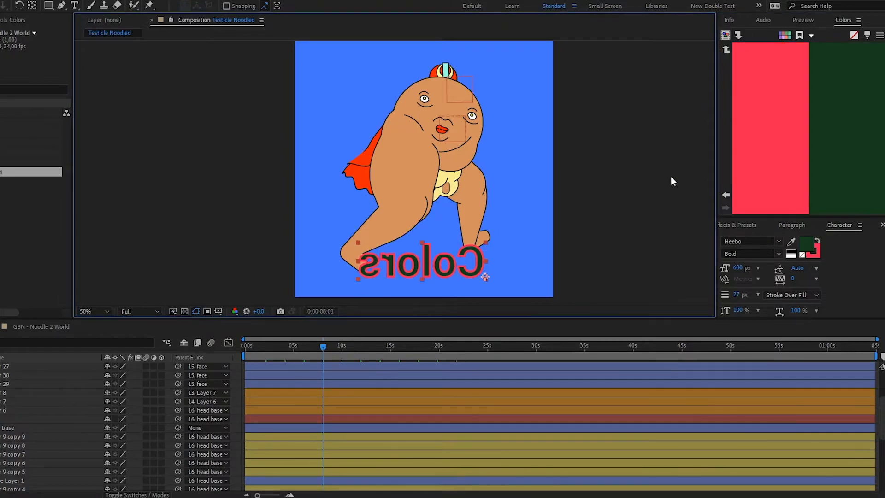
mouse_move(471, 251)
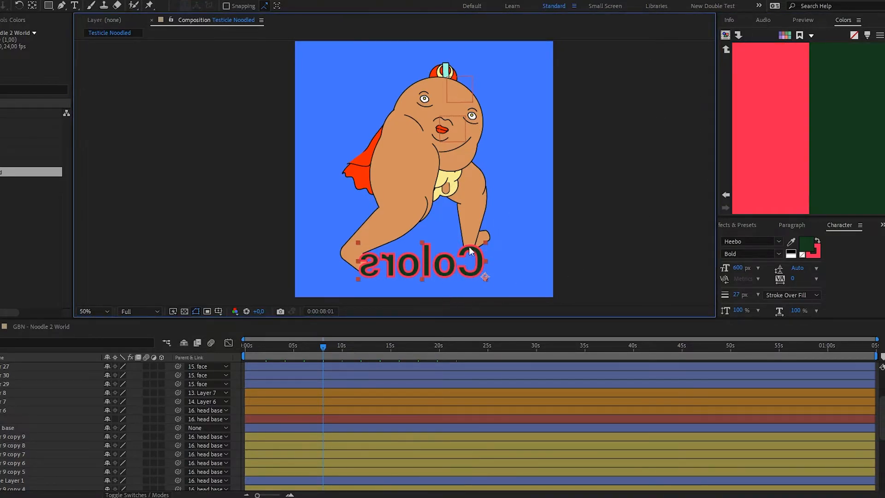